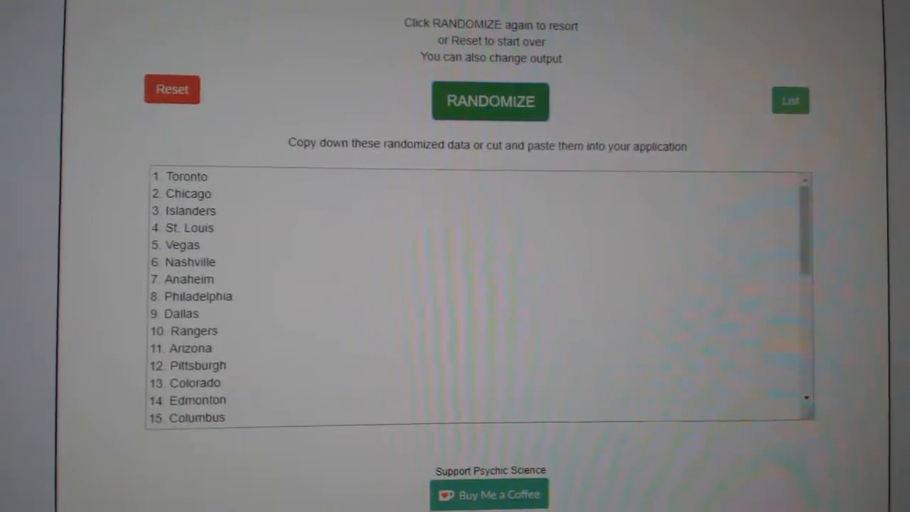
# Randomize the participant names list and then the NHL teams list into new orders
pyautogui.click(490, 101)
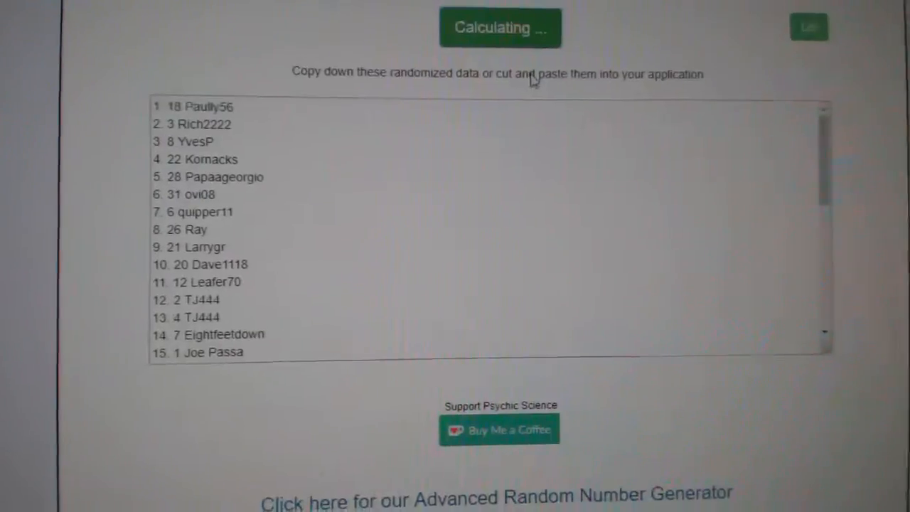
pyautogui.click(501, 28)
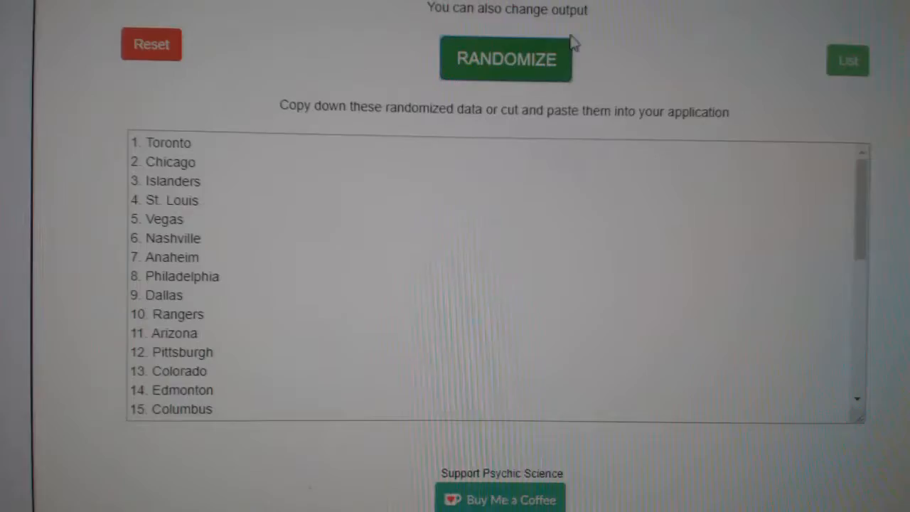
pyautogui.click(506, 58)
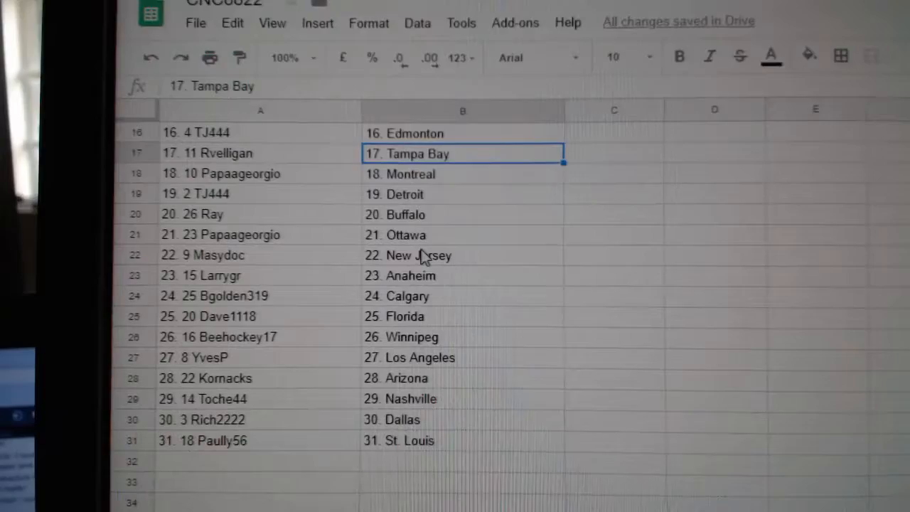
pyautogui.click(409, 256)
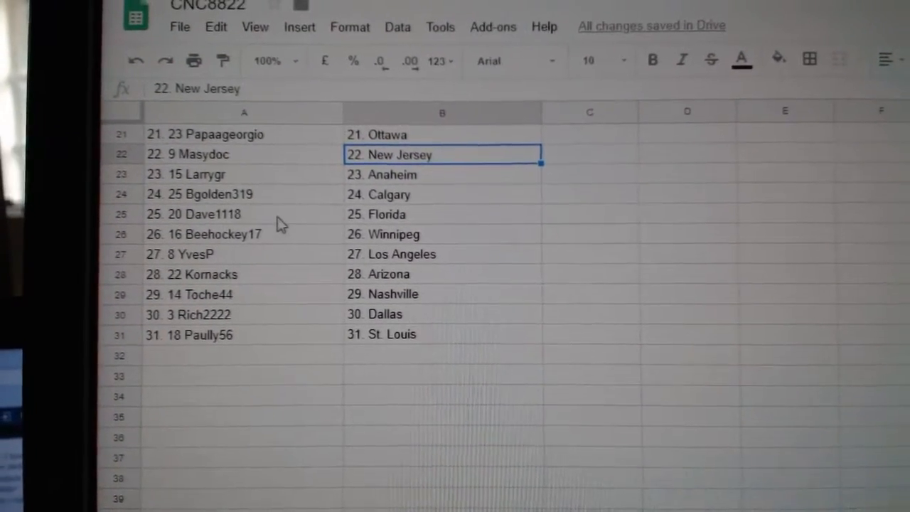
pyautogui.scroll(-3)
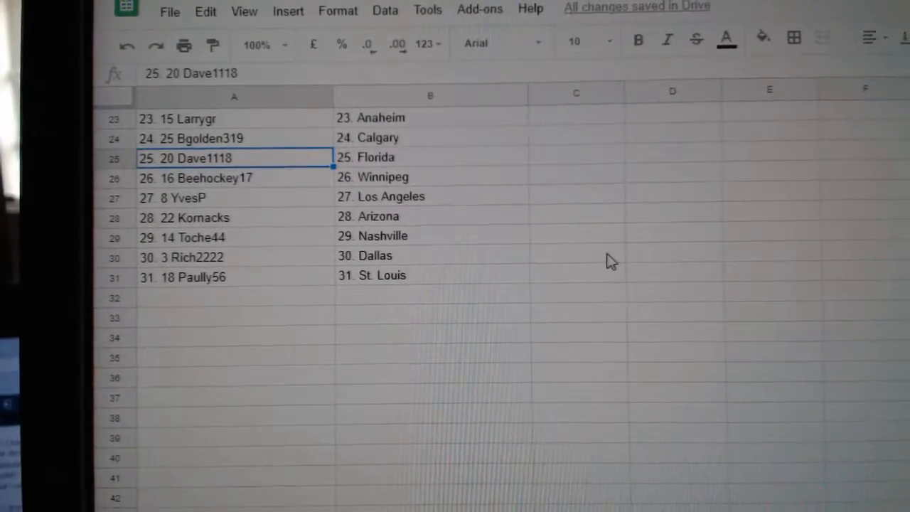
pyautogui.scroll(3)
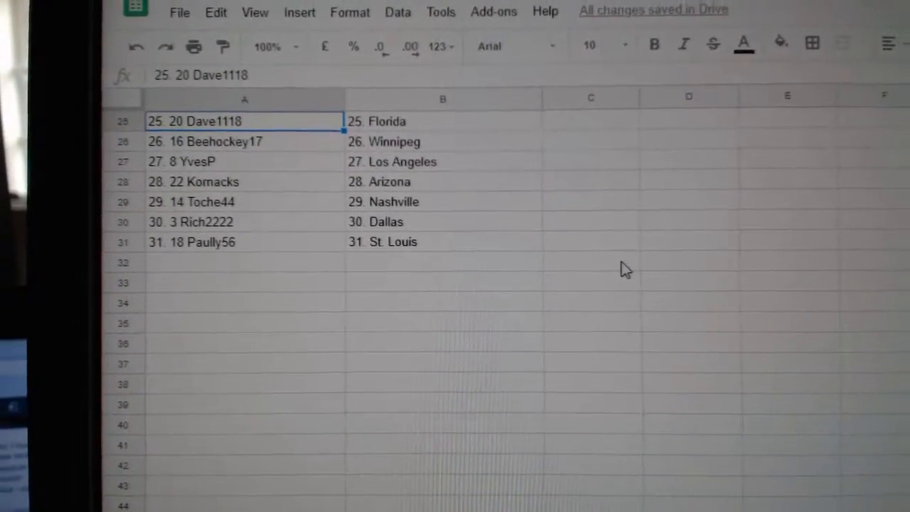